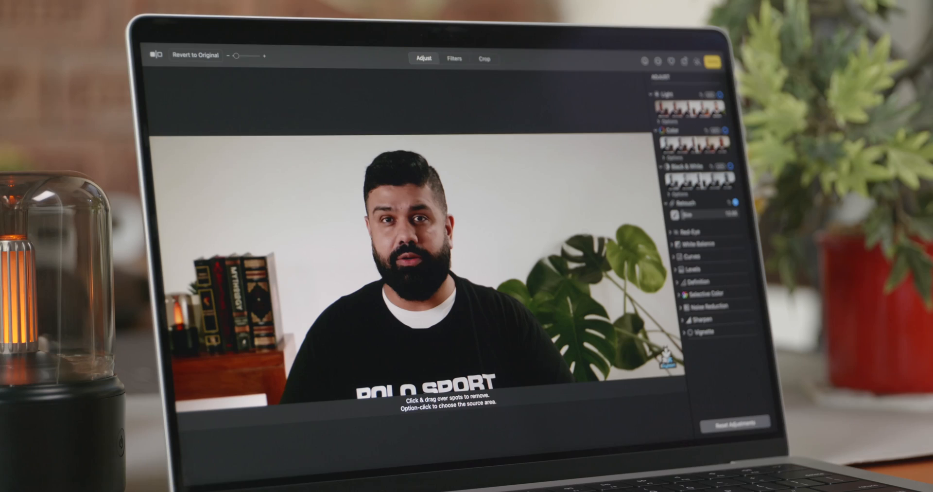
- Select the portrait of the bearded man in Photos for editing
click(698, 243)
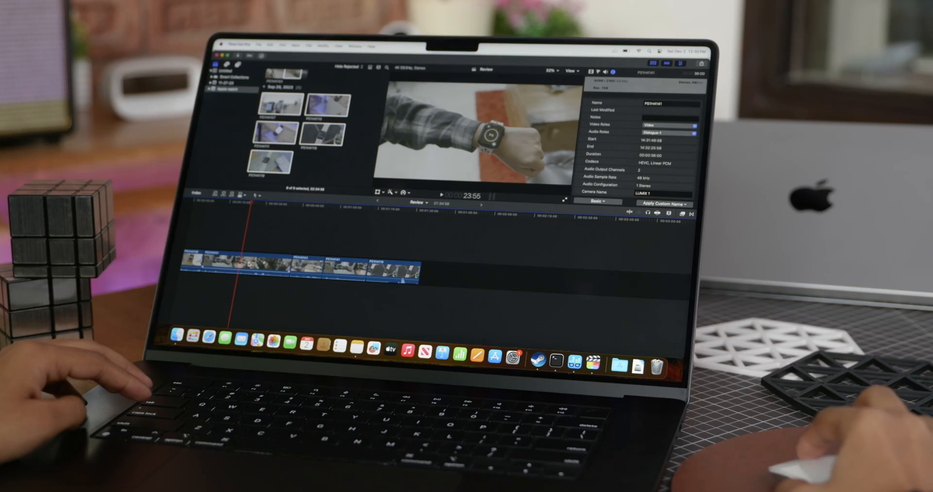
- Add a 3D 'Ultra 2' title over the watch clip and set its Scale to 200%
click(305, 268)
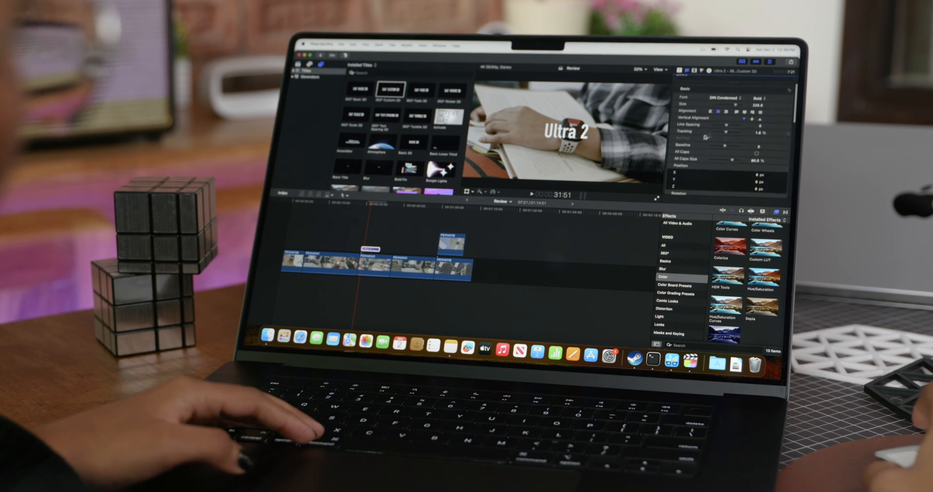
scroll(down, 3)
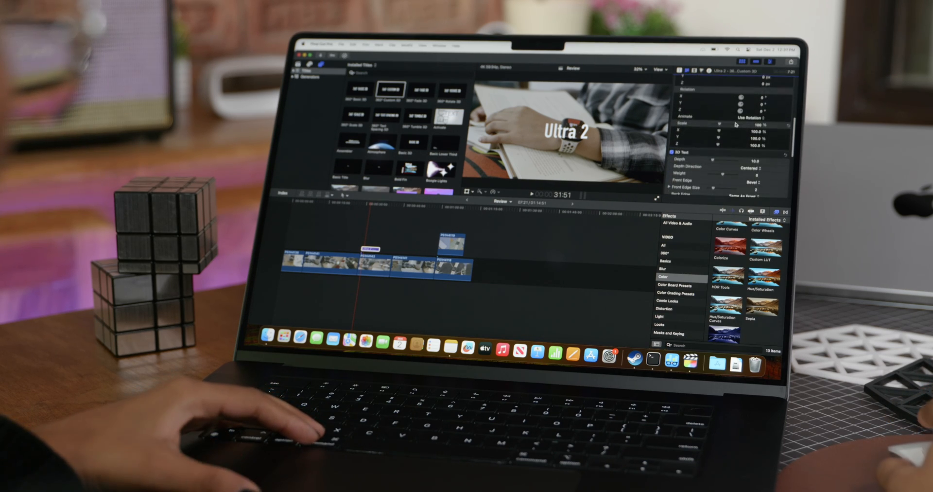
drag(717, 126, 735, 126)
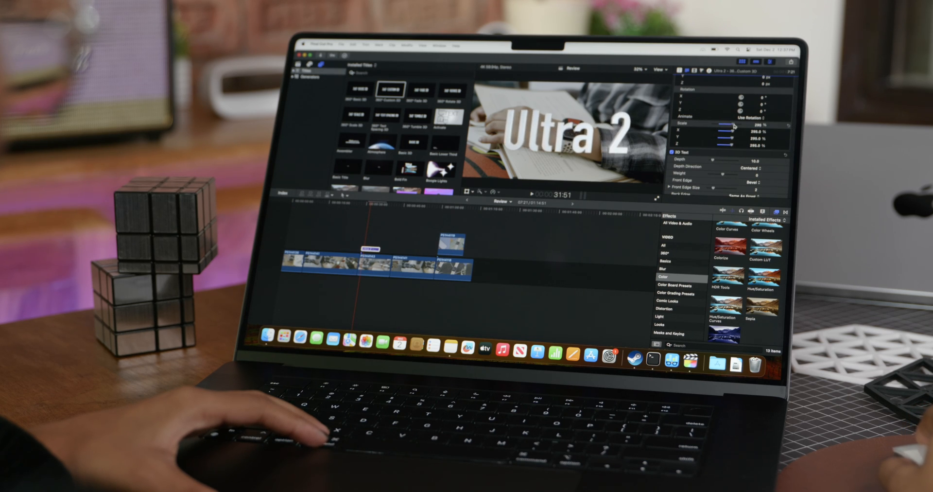